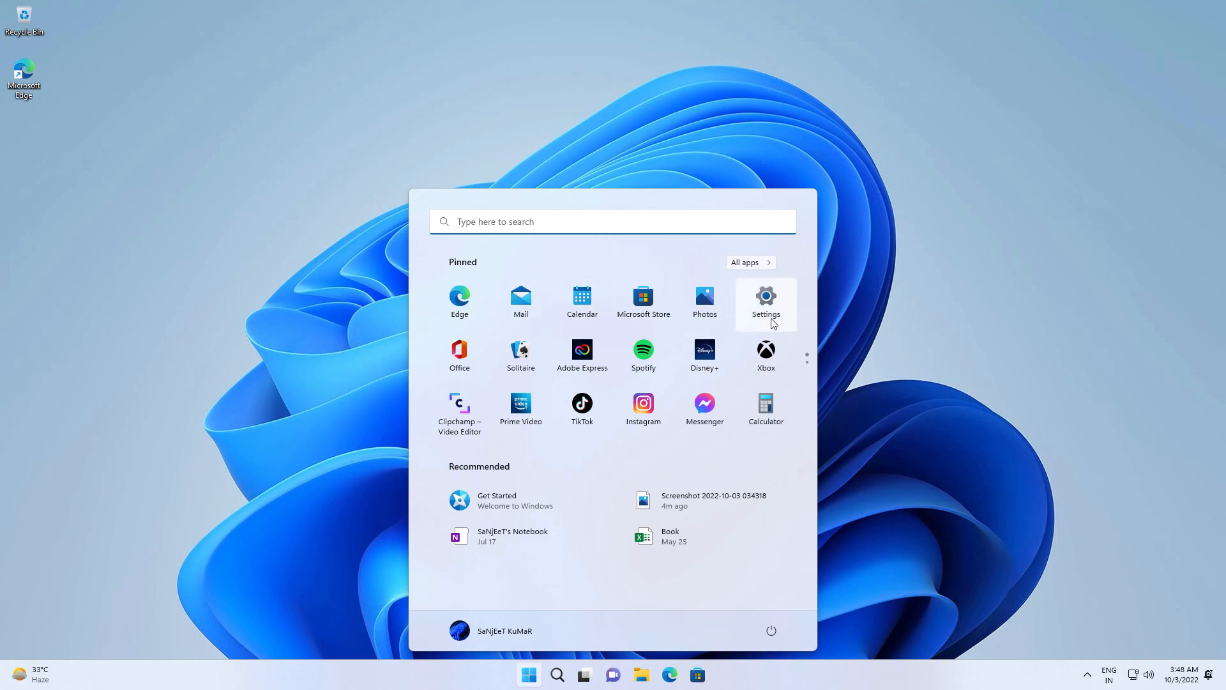
- Launch Settings from the Start menu, landing on the System page showing the activation notice
click(765, 302)
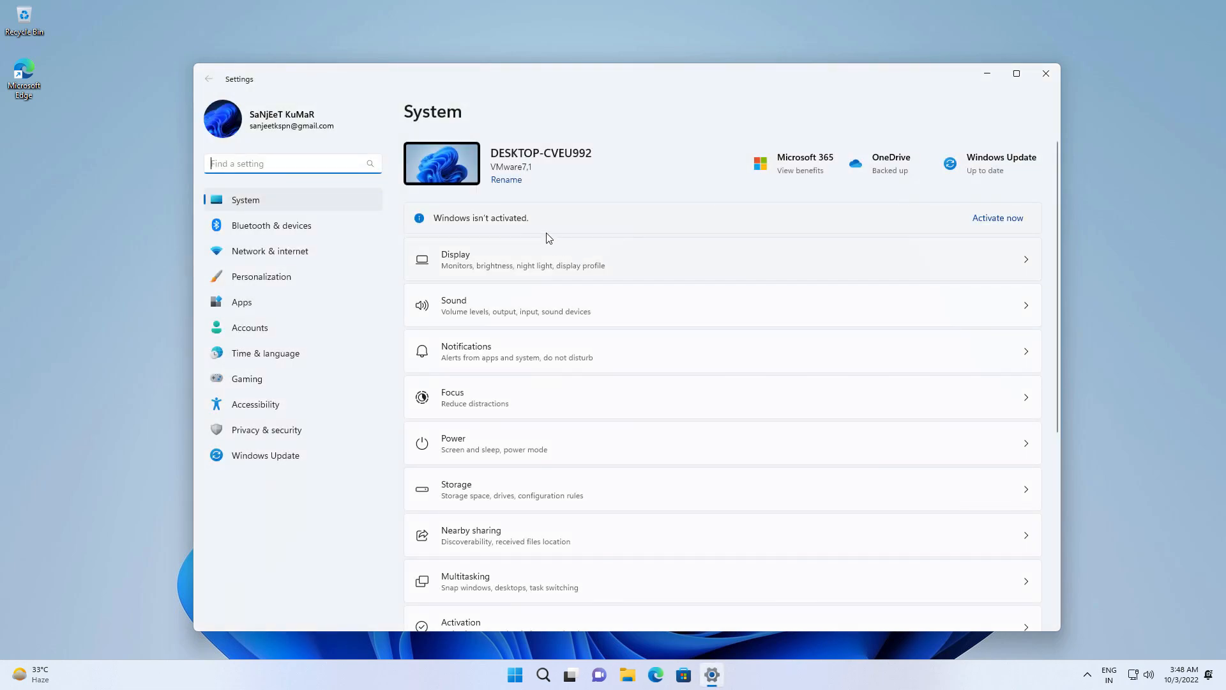
mouse_move(477, 224)
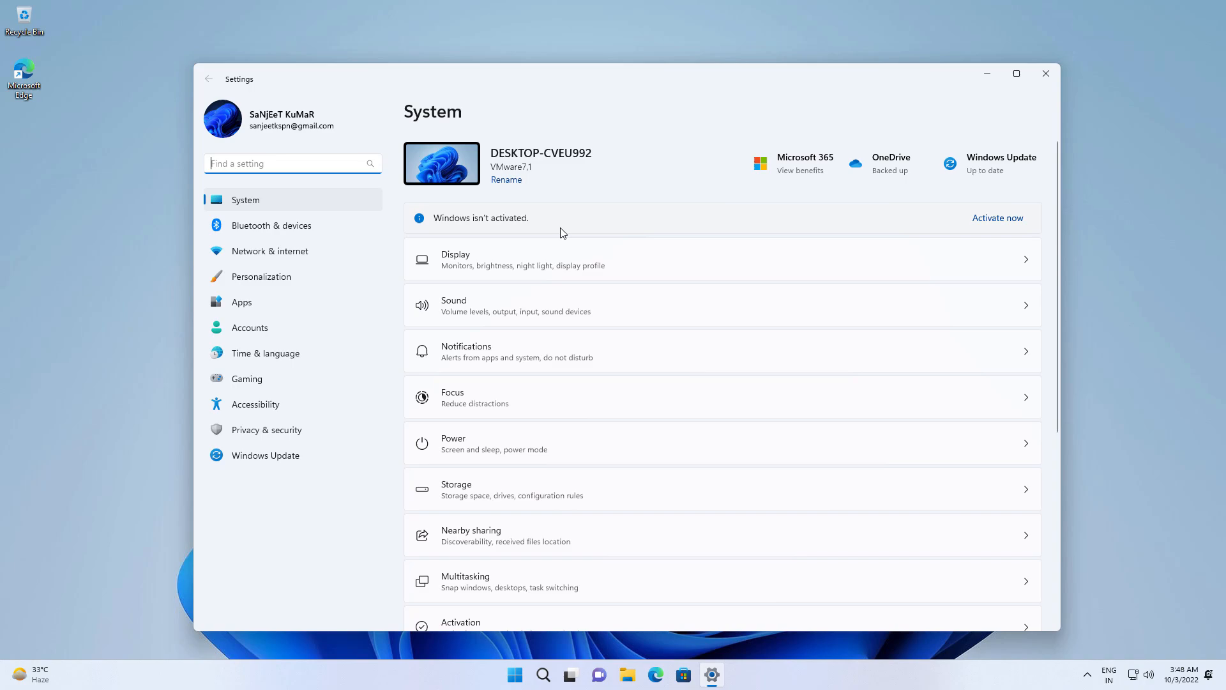
click(265, 455)
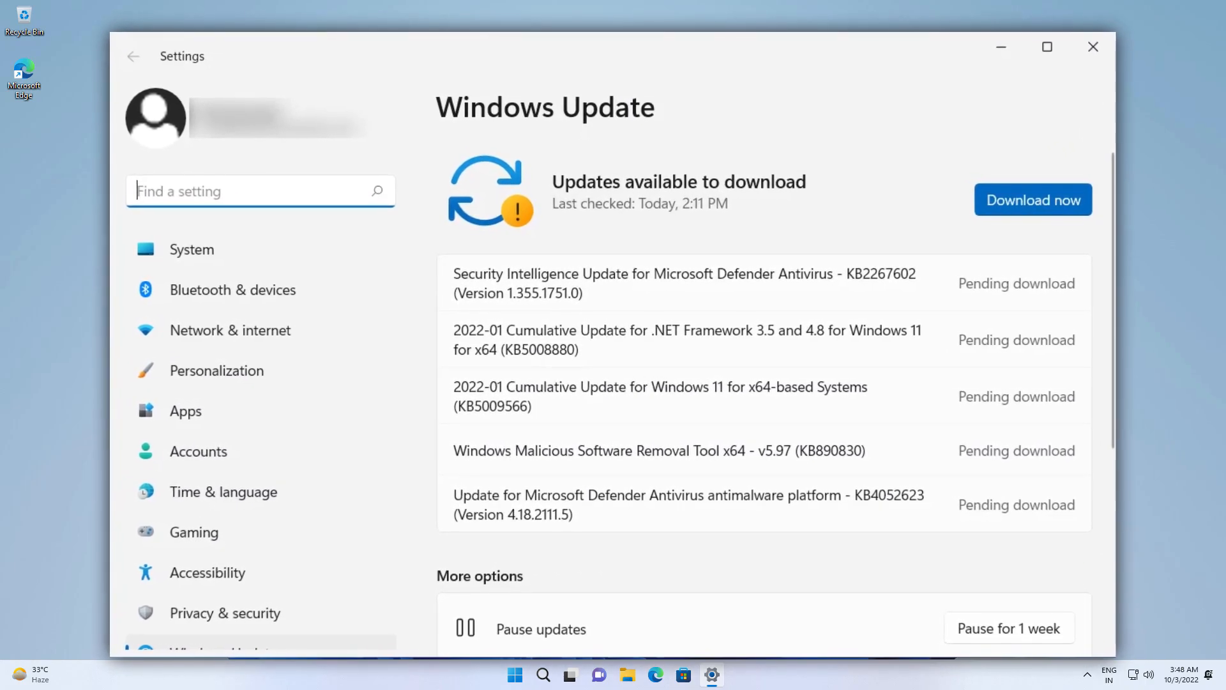
click(1032, 200)
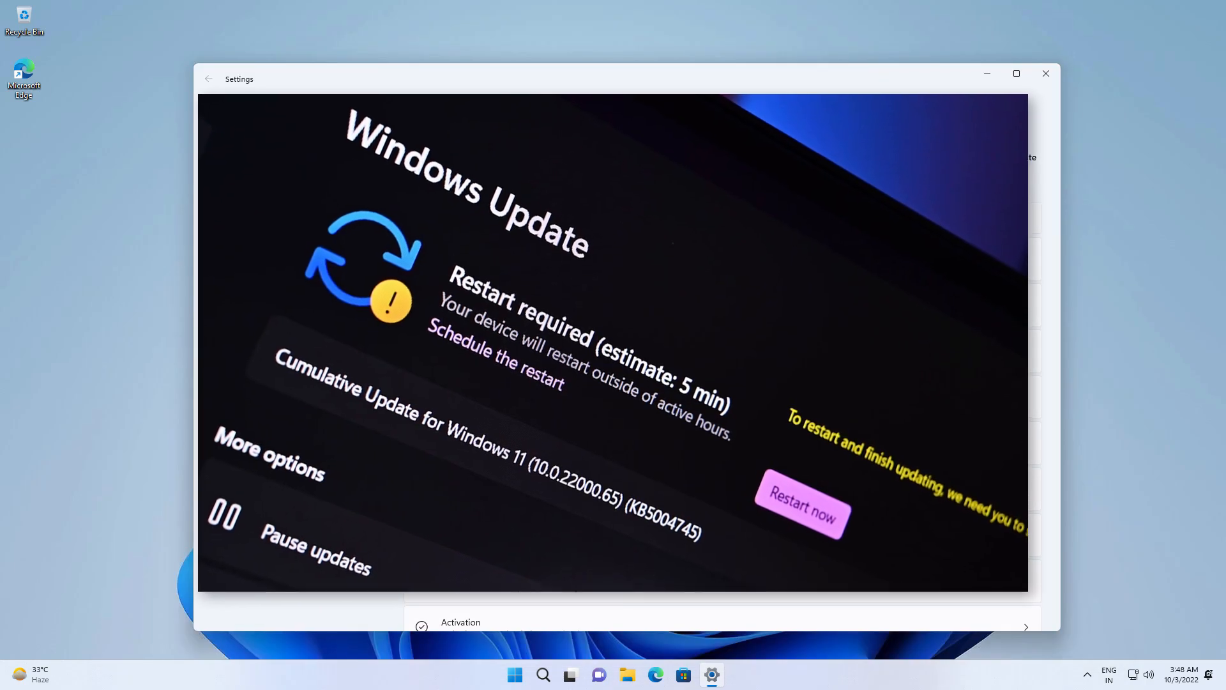